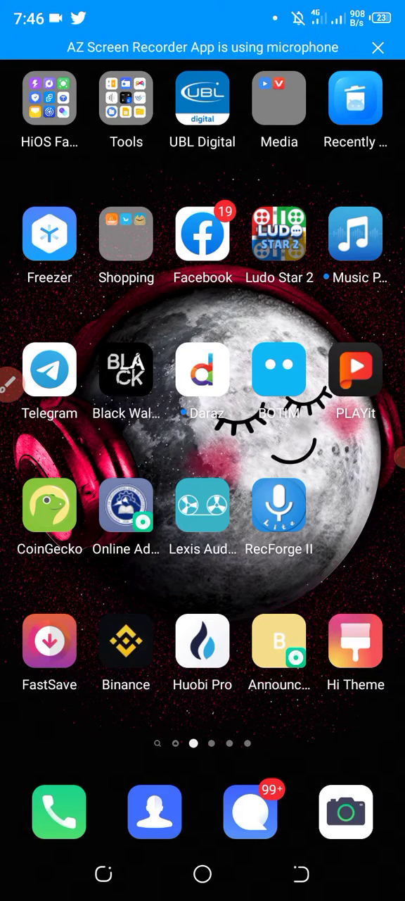
Swipe the Android home screen to the main page holding the MetaMask app
scroll("right", 3)
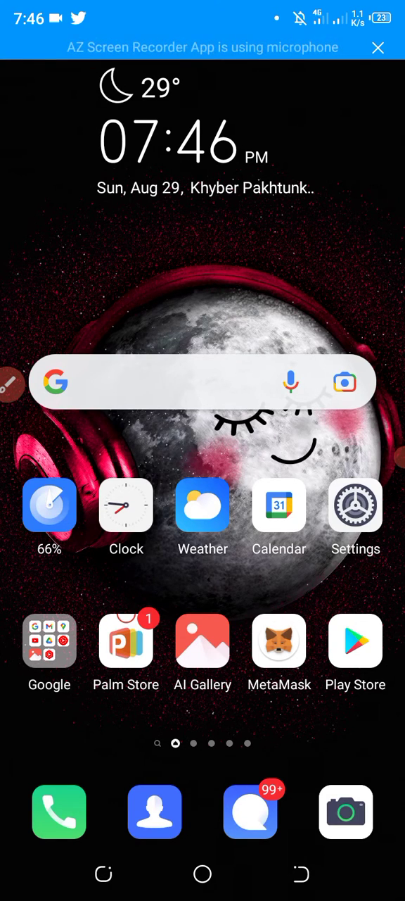
Launch MetaMask to Account 1 on Smart Chain with the BNB and USDT token list
left_click(280, 641)
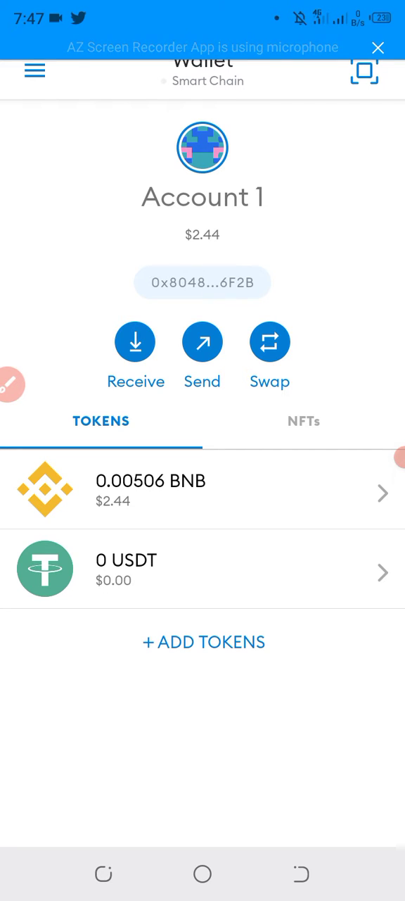
Load PancakeSwap's Exchange in MetaMask's browser, then switch to an empty Google search page
left_click(35, 71)
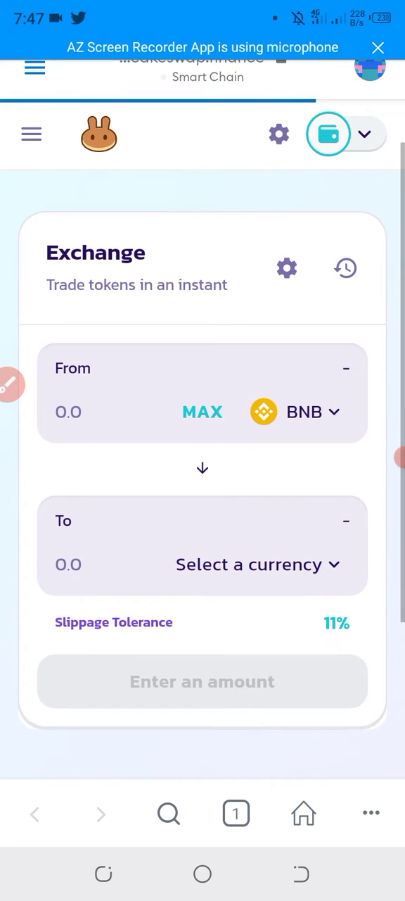
scroll("down", 3)
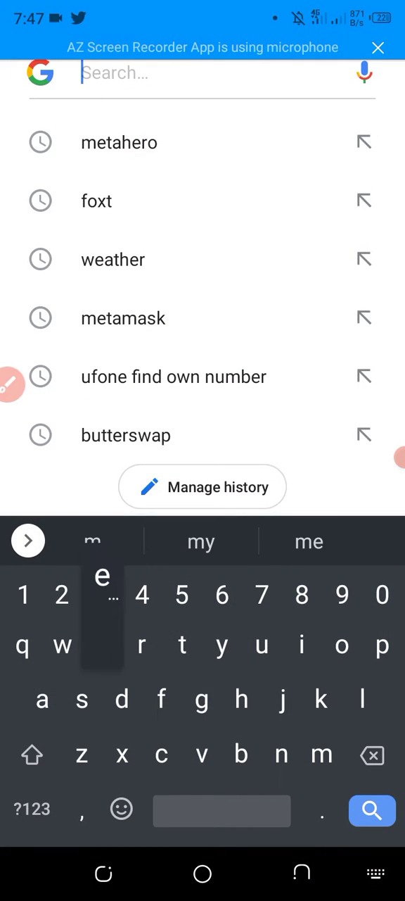
Search Google for 'metahero' and open the official Metahero.io site
type("metahero")
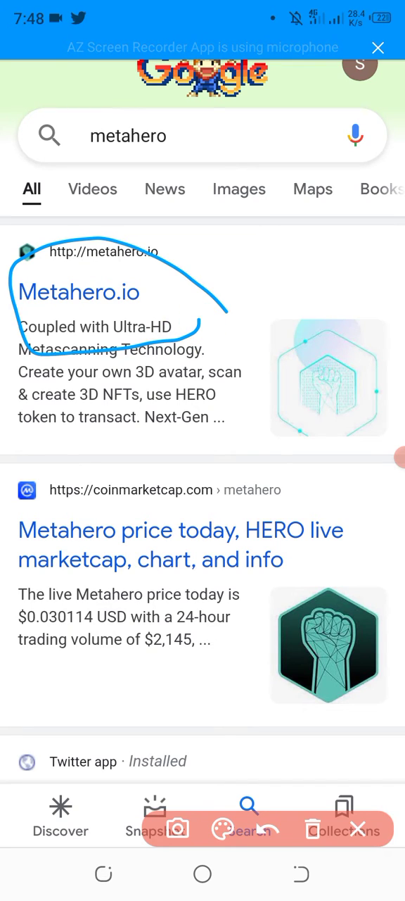
left_click(359, 829)
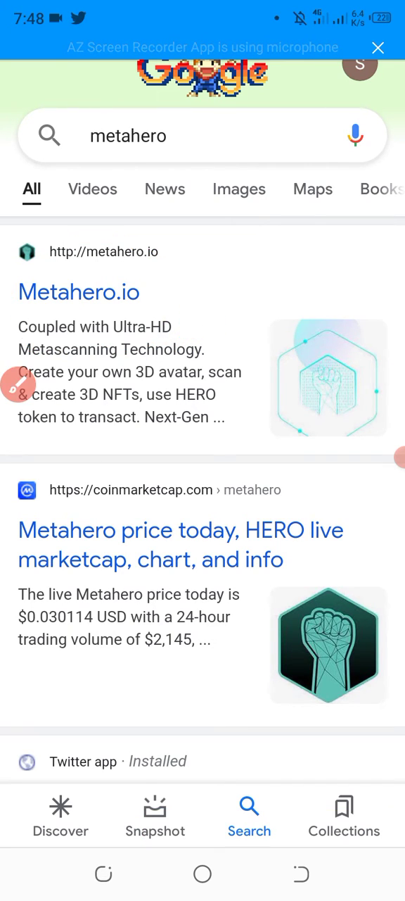
left_click(78, 292)
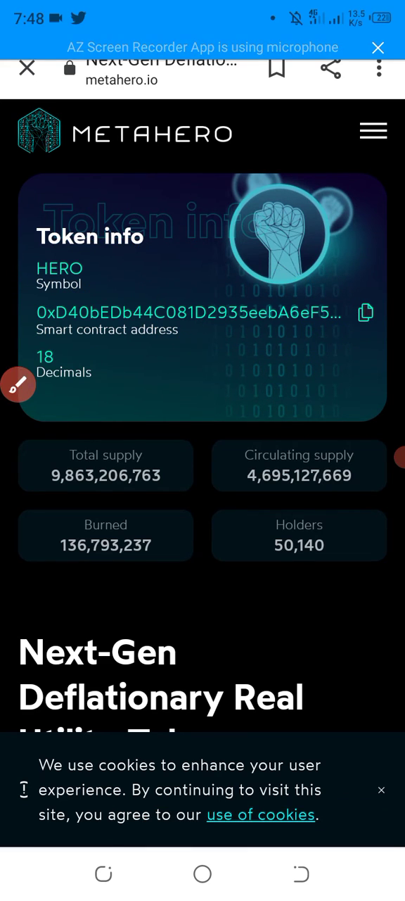
Copy HERO's smart contract address from Metahero.io's Token info and return to PancakeSwap
left_click(366, 311)
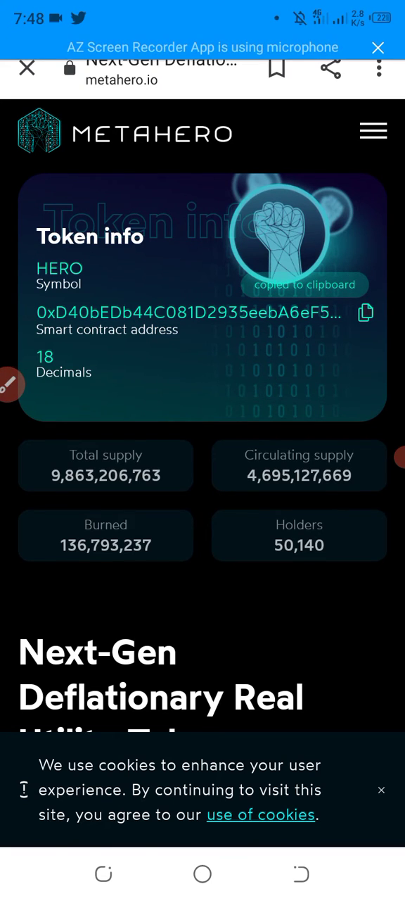
scroll("down", 3)
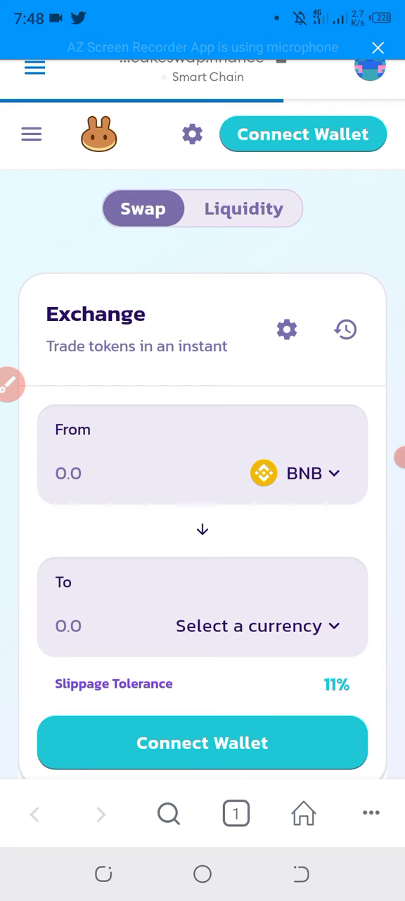
Open the Select a Token picker for the Exchange card's To field
scroll("down", 3)
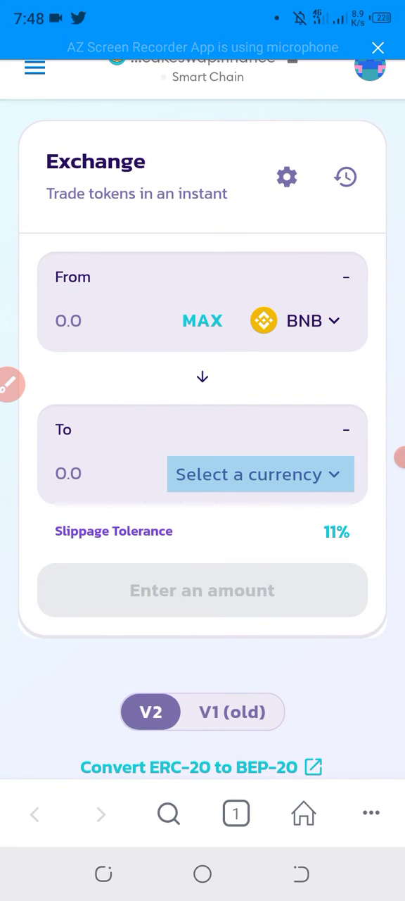
left_click(260, 474)
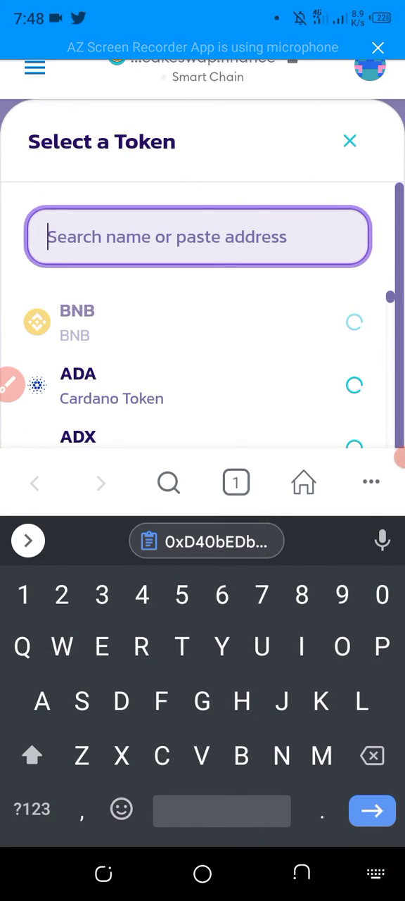
Paste the HERO contract address, select HERO Metahero, and enter 10000 as the receive amount
left_click(198, 237)
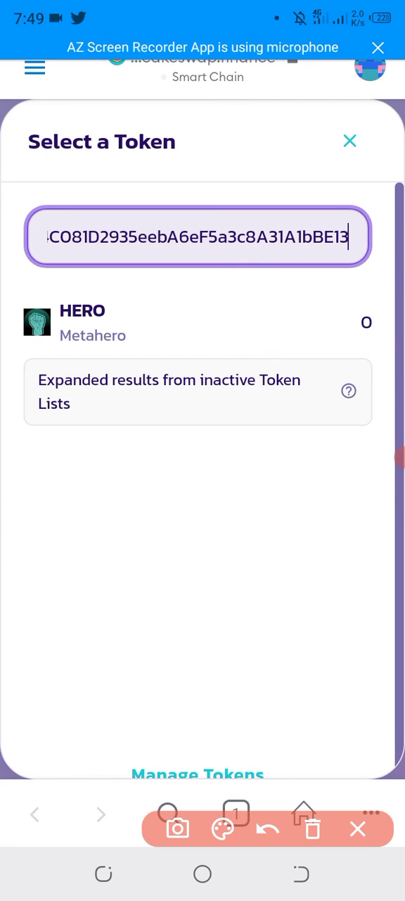
left_click(37, 322)
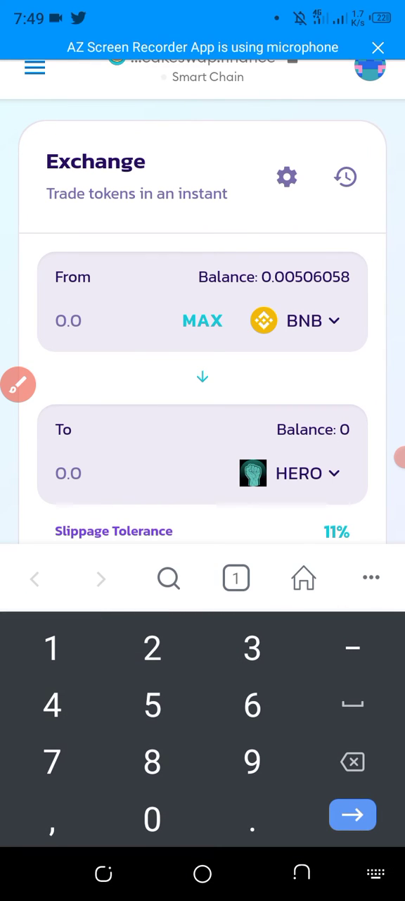
type("10000")
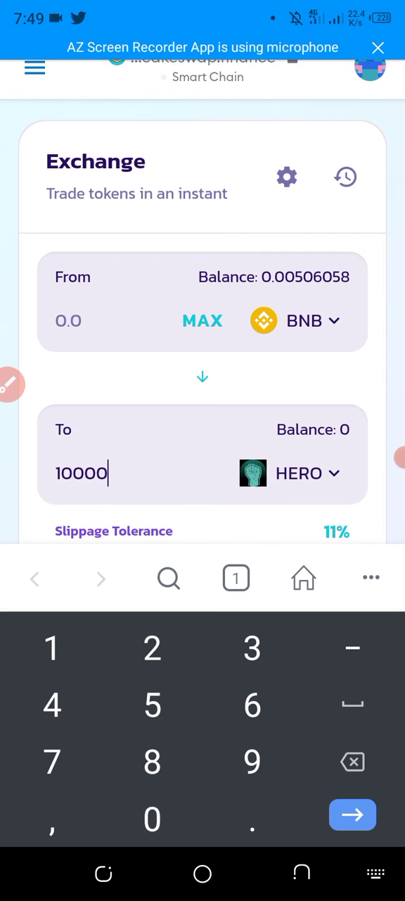